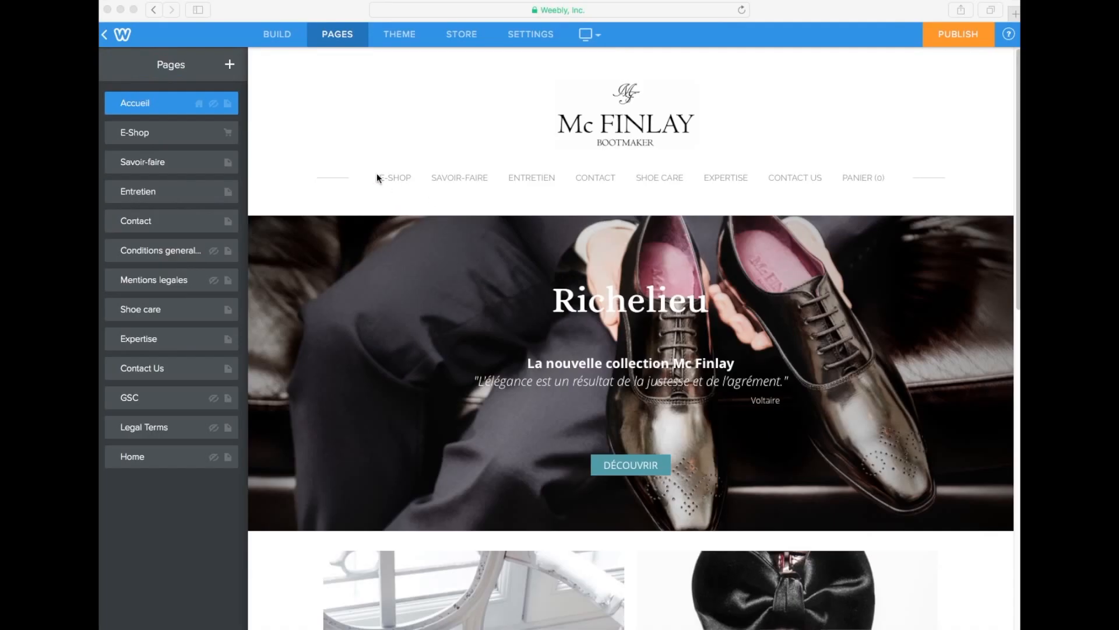
{"action": "mouse_move", "coordinate": [167, 183]}
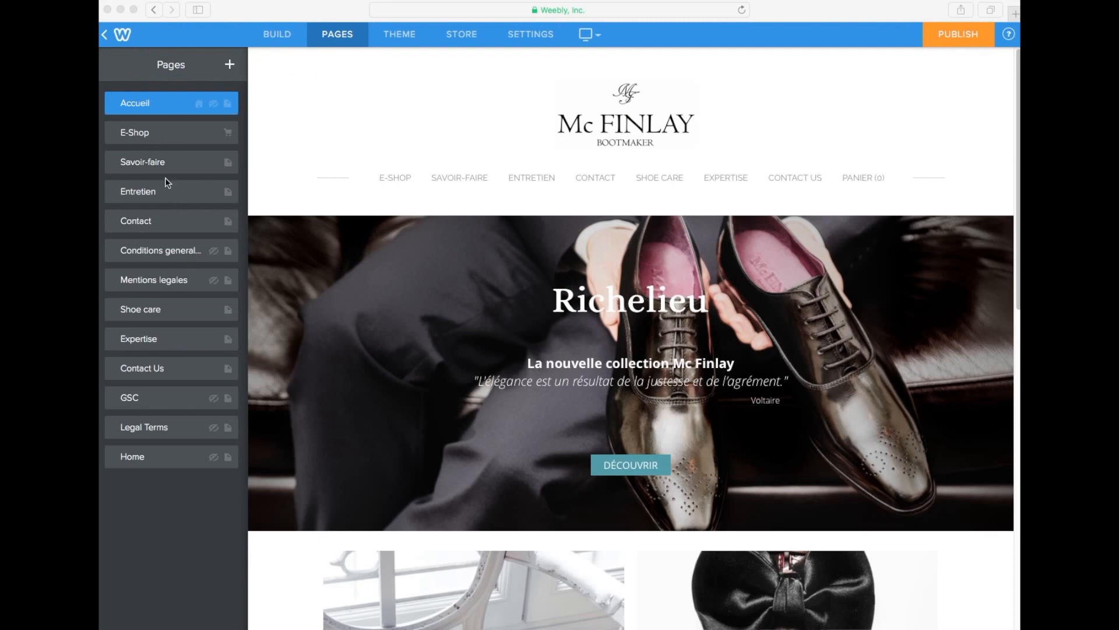
{"action": "mouse_move", "coordinate": [510, 373]}
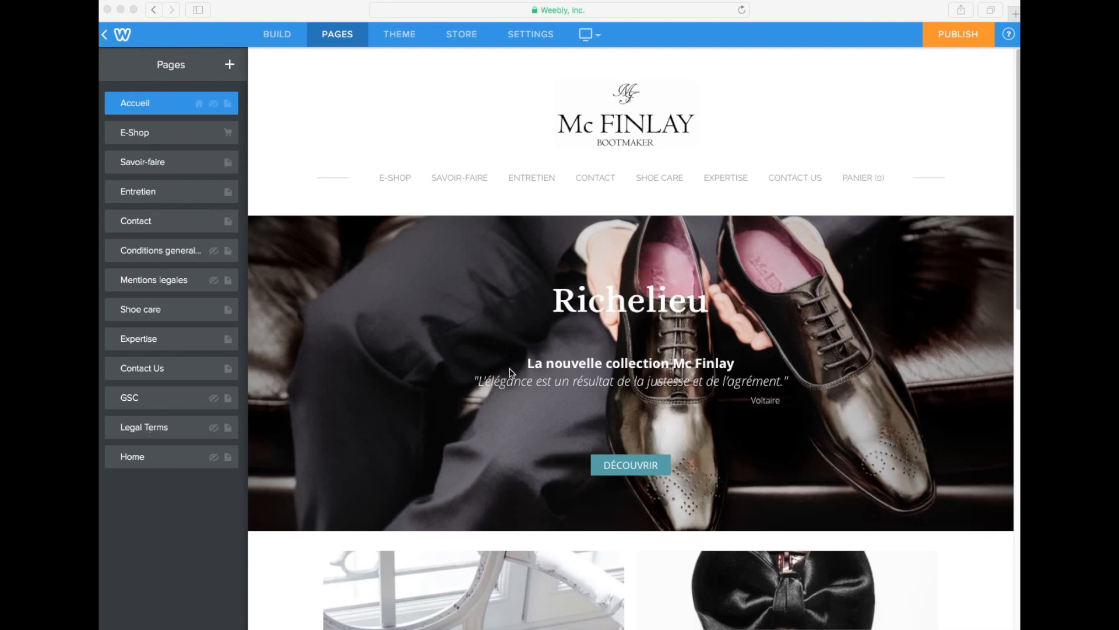
- Switch to Build mode and place a text box in the footer's French language block
{"action": "scroll", "scroll_direction": "down", "scroll_amount": 3}
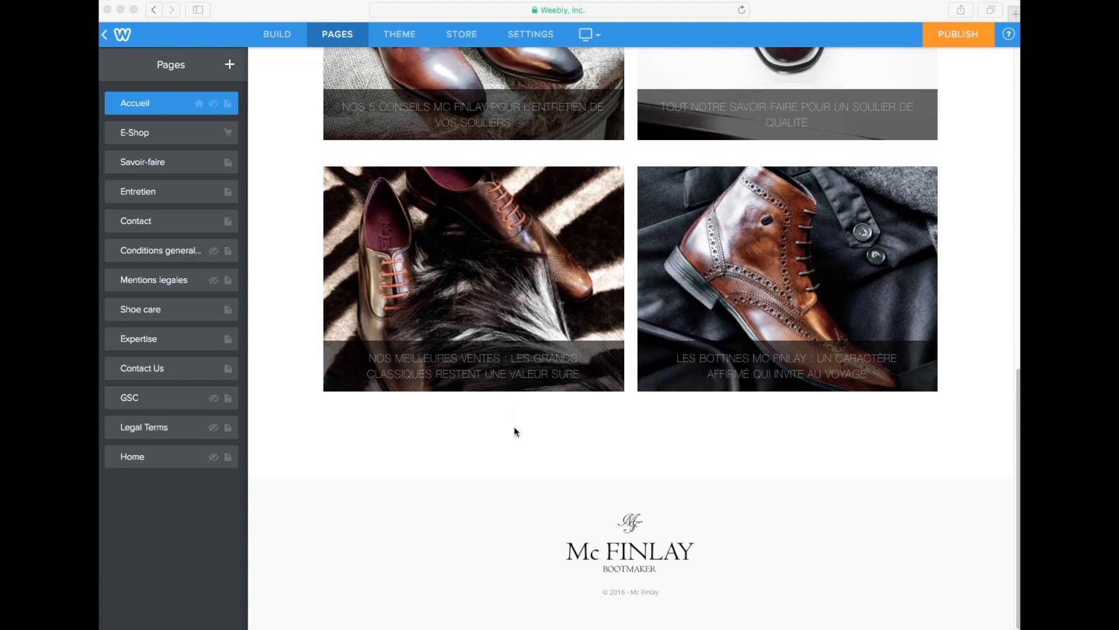
{"action": "mouse_move", "coordinate": [274, 39]}
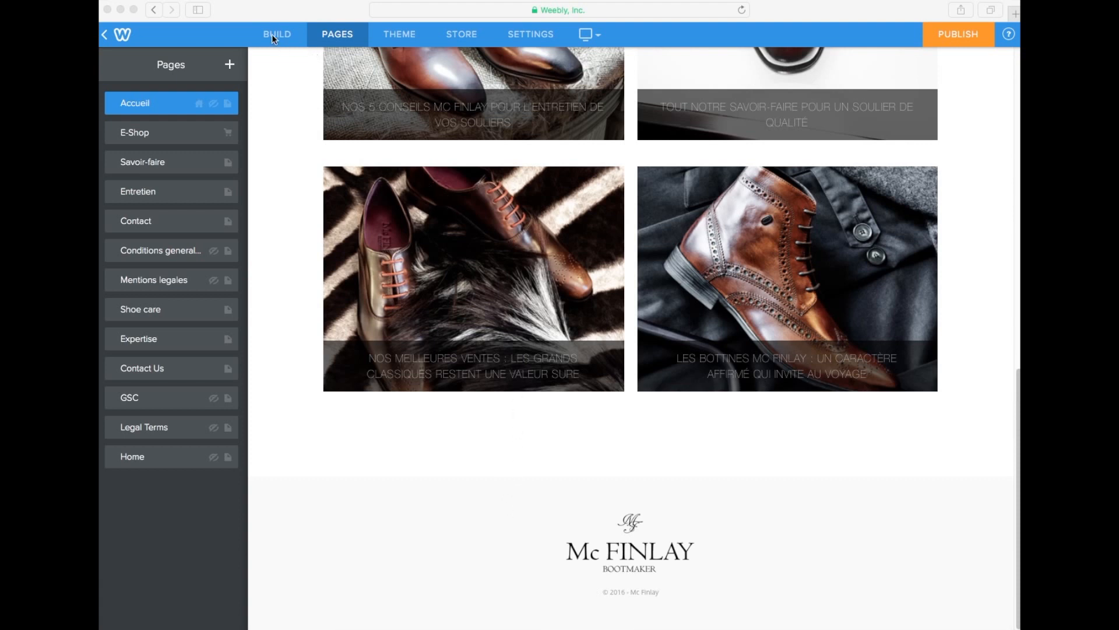
{"action": "left_click", "coordinate": [276, 34]}
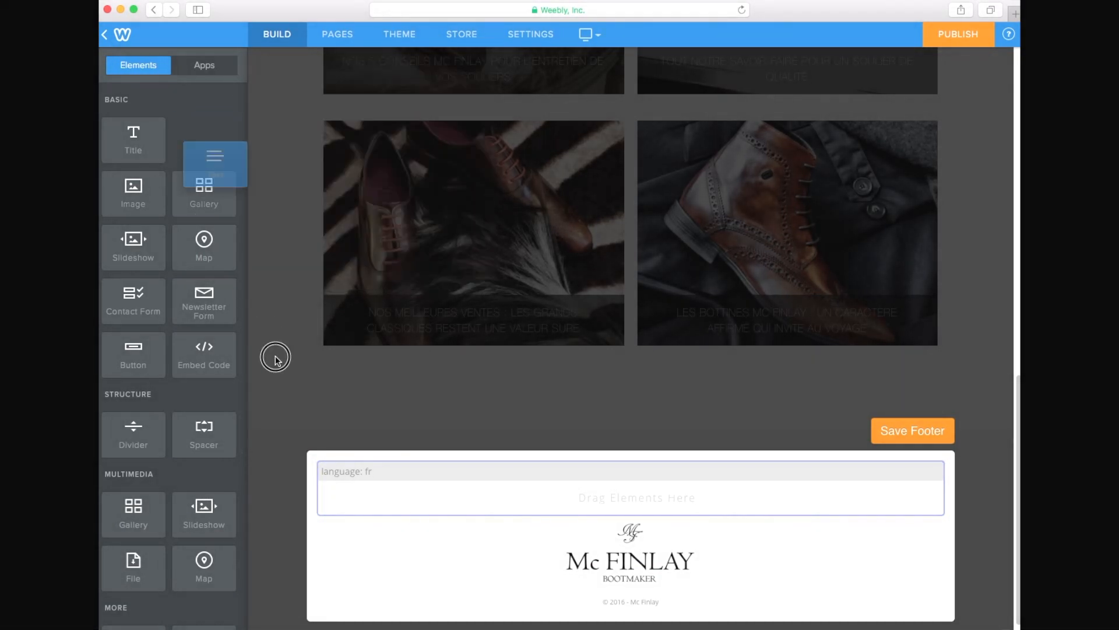
{"action": "left_click_drag", "start_coordinate": [214, 155], "coordinate": [455, 506]}
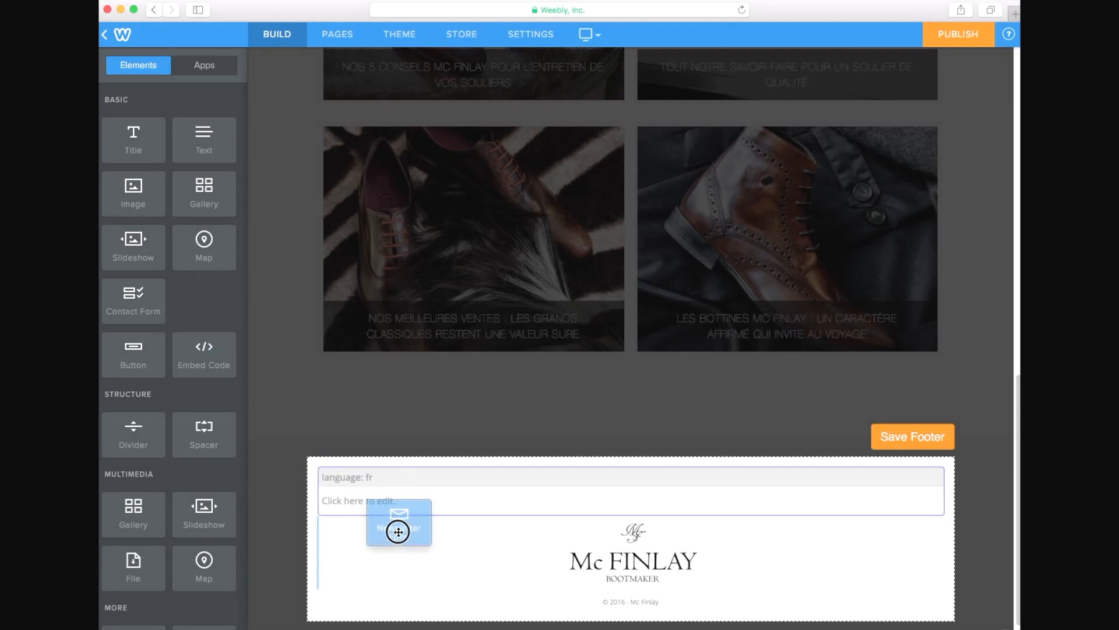
- Add a newsletter form beside the French text, titled 'ABONNEZ-VOUS'
{"action": "left_click_drag", "start_coordinate": [398, 532], "coordinate": [648, 491]}
{"action": "type", "text": "A"}
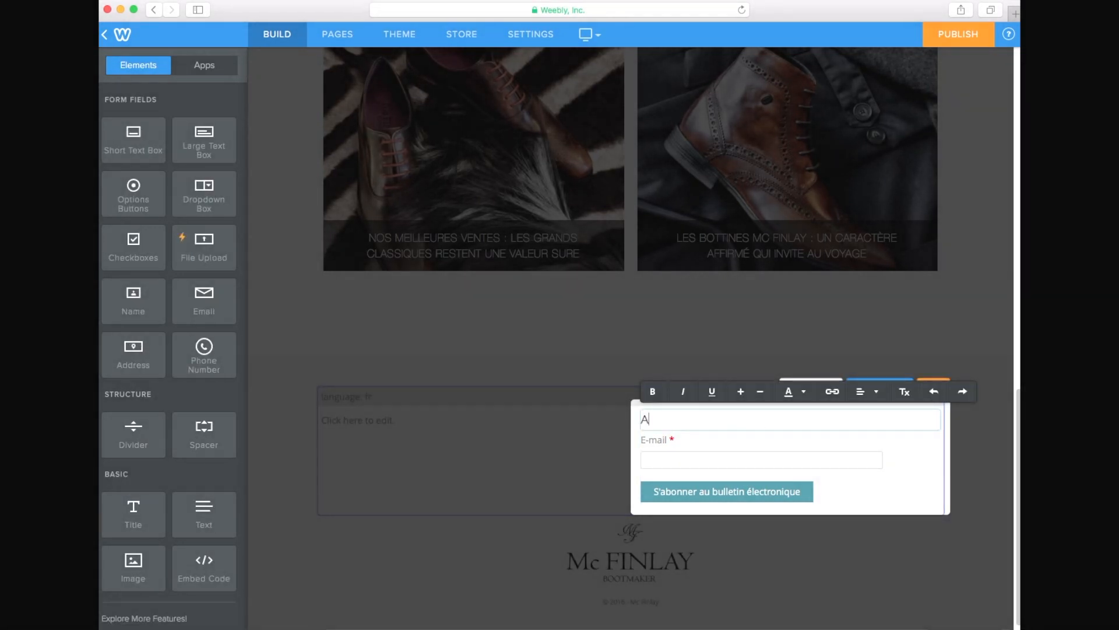
{"action": "type", "text": "BONNEZ-"}
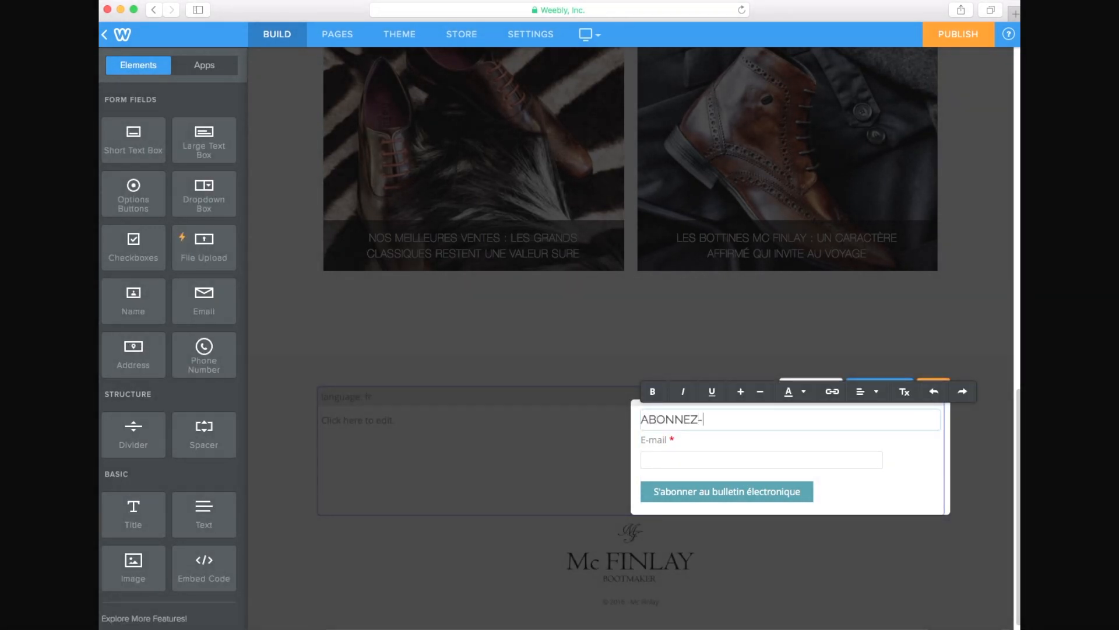
{"action": "type", "text": "VOUS"}
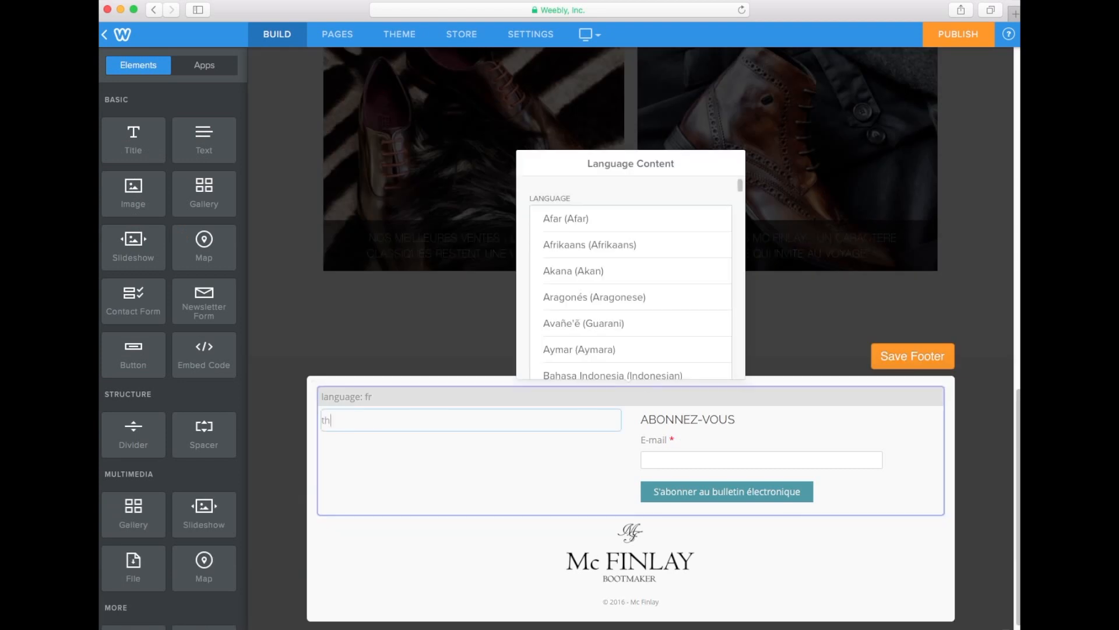
- Enter 'This is my footer in French' in the French text box
{"action": "type", "text": "this is my"}
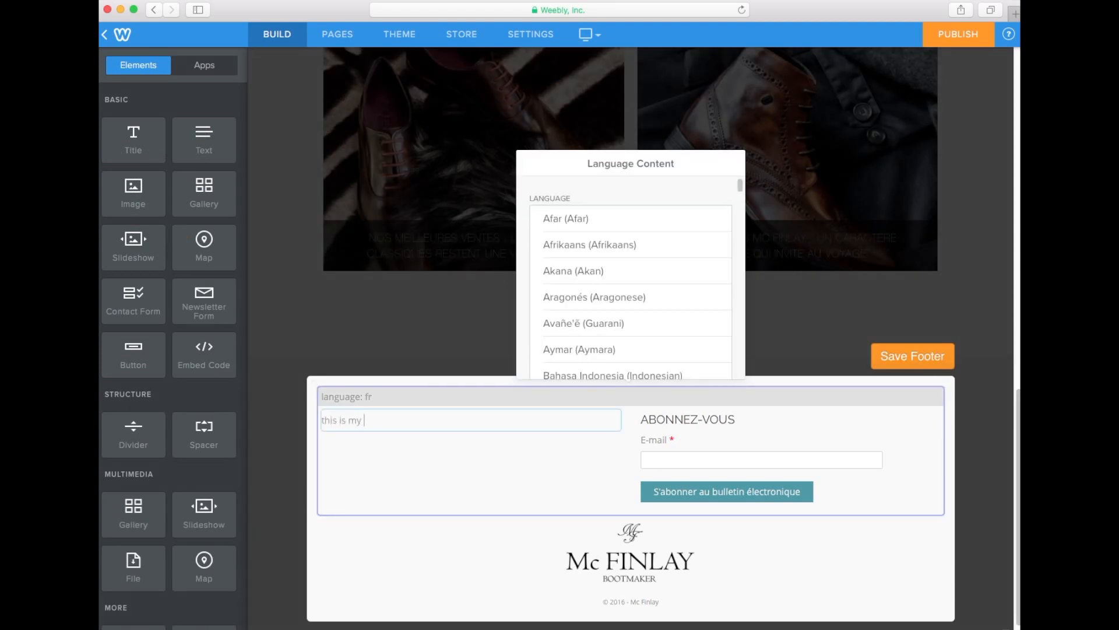
{"action": "type", "text": "footer in F"}
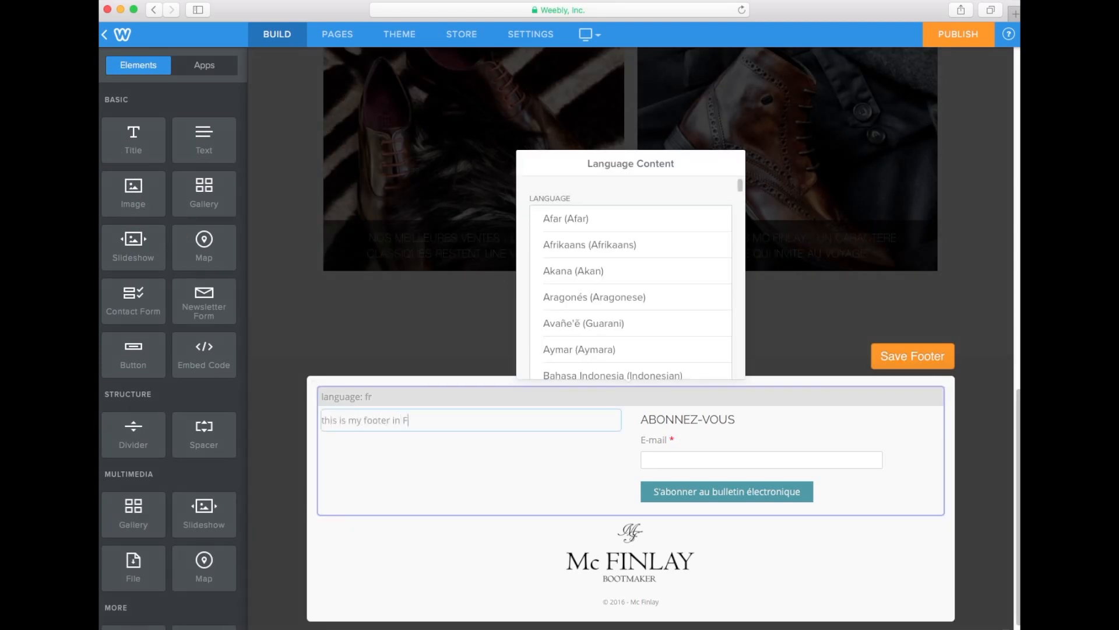
{"action": "type", "text": "rench"}
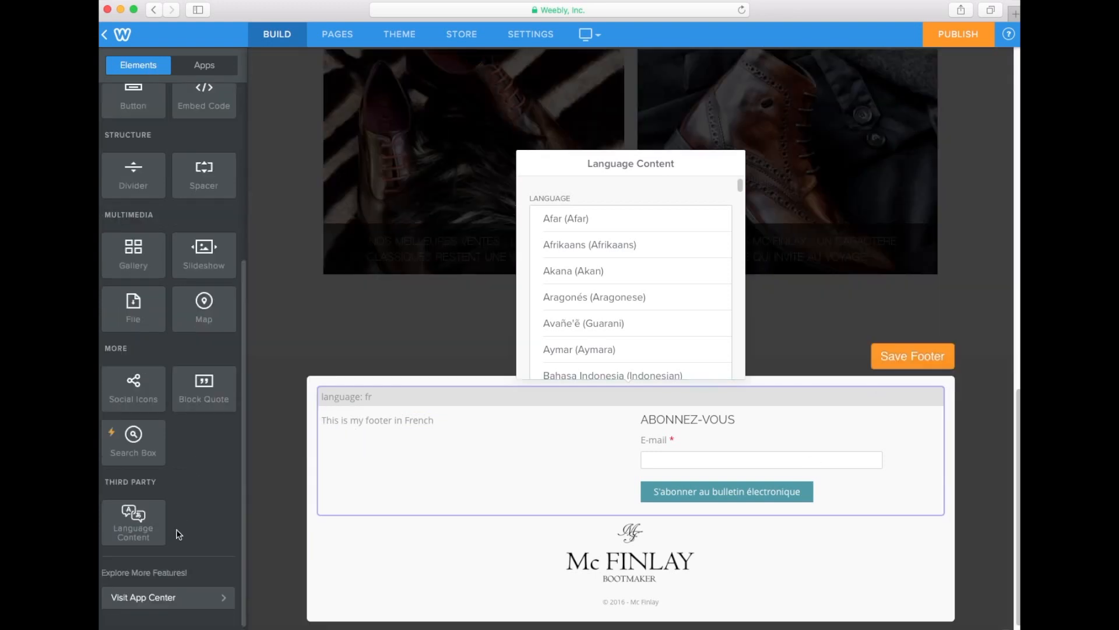
- Add an English footer block with 'This is my footer in English' and a SUBSCRIBE form
{"action": "left_click_drag", "start_coordinate": [133, 521], "coordinate": [636, 531]}
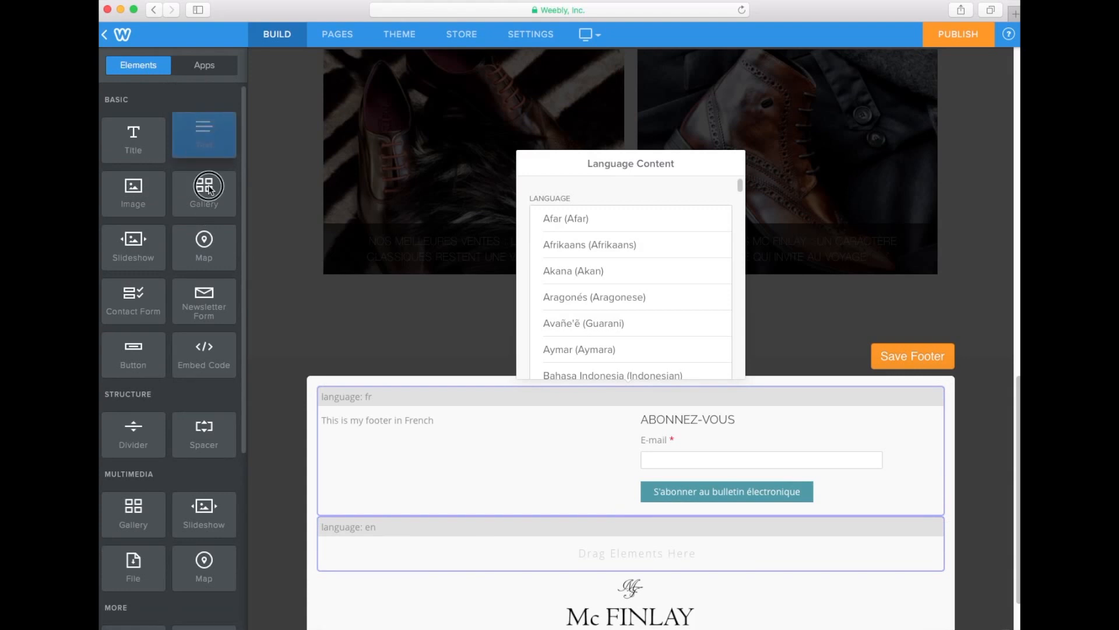
{"action": "left_click_drag", "start_coordinate": [204, 135], "coordinate": [630, 553]}
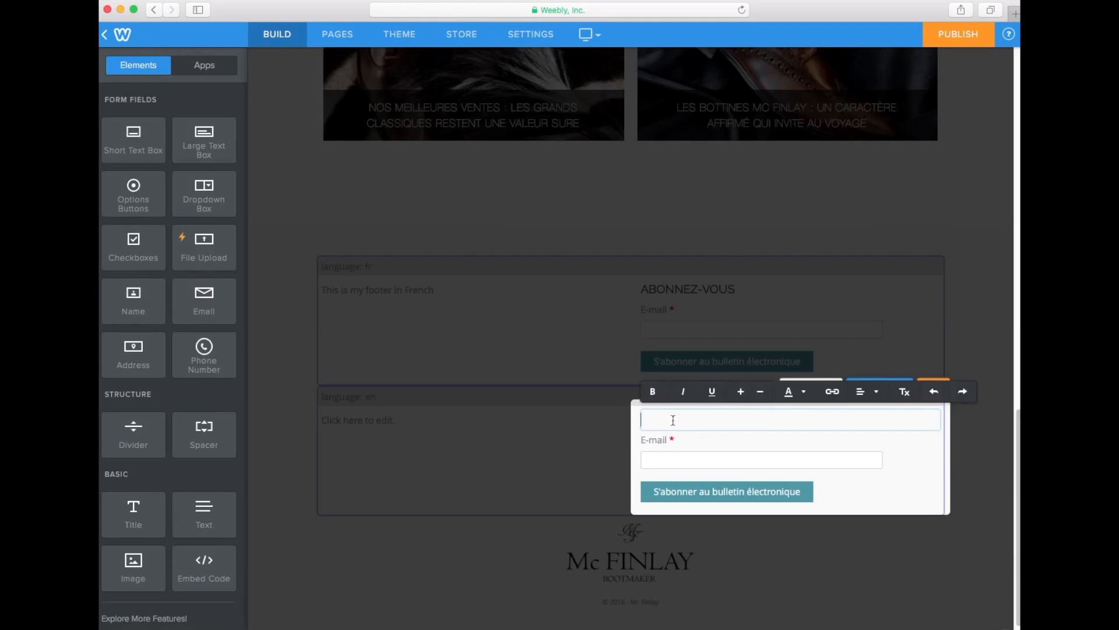
{"action": "type", "text": "SUC-BSCRIBE"}
{"action": "left_click", "coordinate": [473, 420]}
{"action": "type", "text": "This is my"}
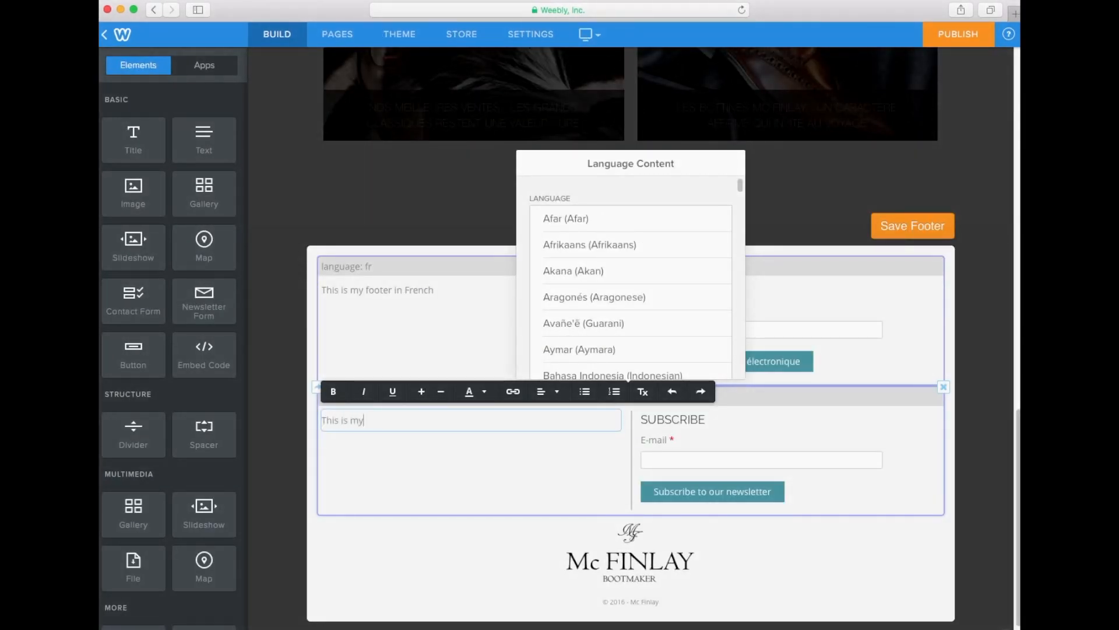
{"action": "type", "text": "footer in English"}
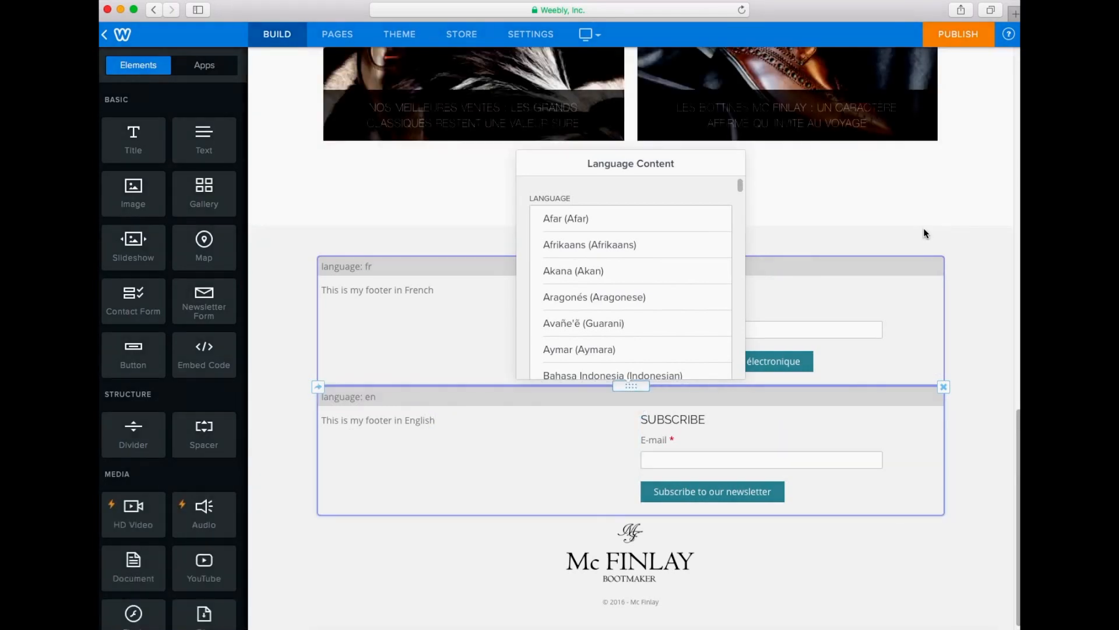
- Publish the site and open the live mc-finlay.com URL from the Website Published dialog
{"action": "left_click", "coordinate": [958, 34]}
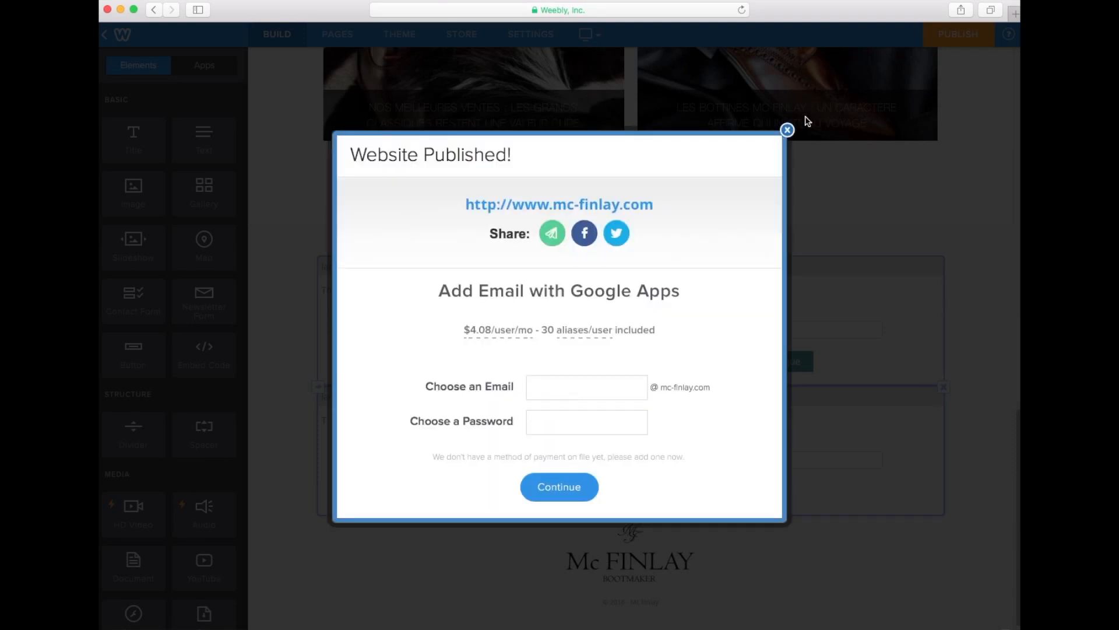
{"action": "left_click", "coordinate": [559, 204]}
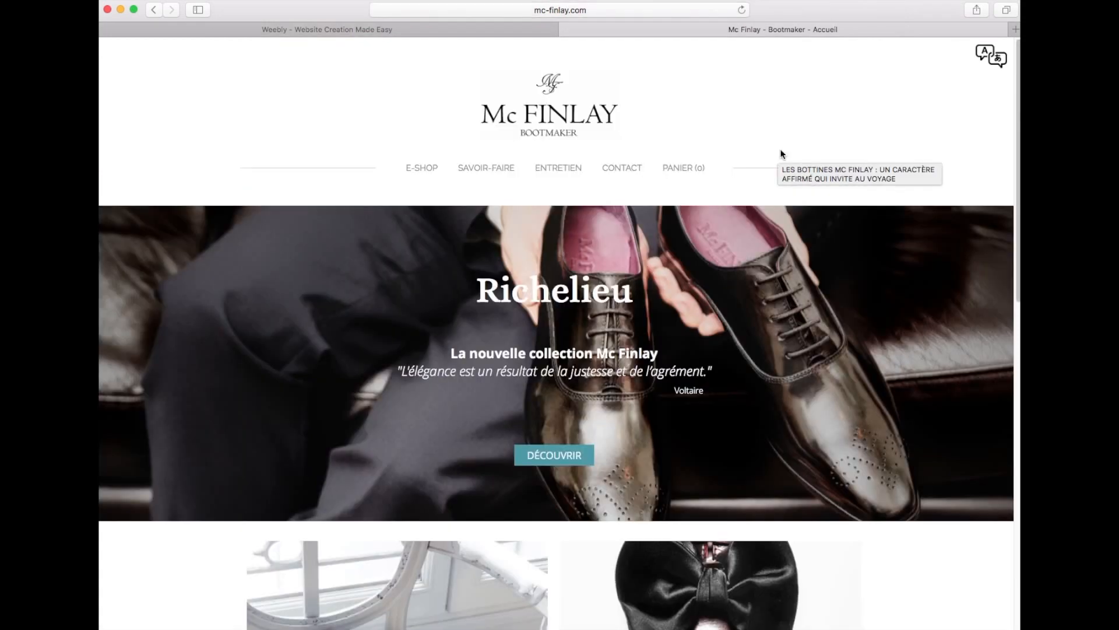
- Scroll the live site to inspect the French and English footers
{"action": "scroll", "scroll_direction": "down", "scroll_amount": 3}
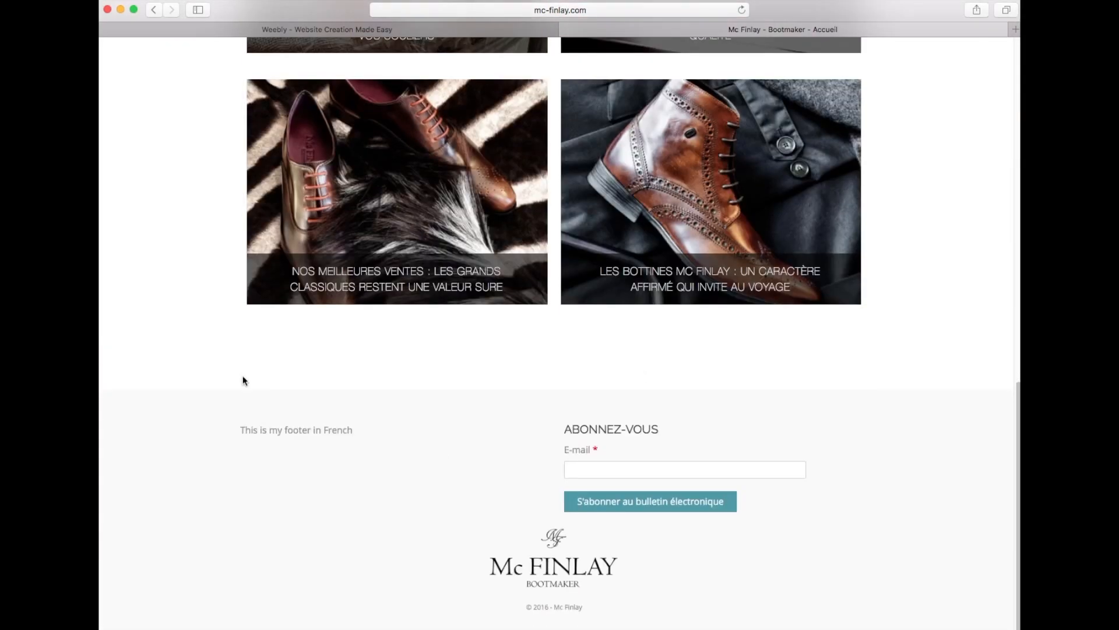
{"action": "scroll", "scroll_direction": "up", "scroll_amount": 3}
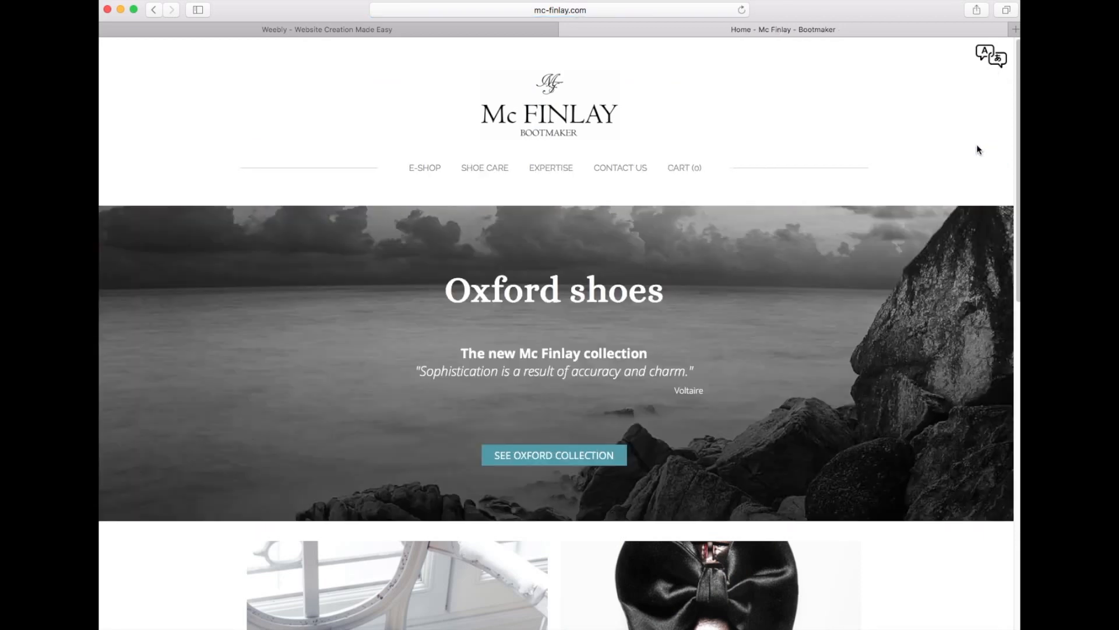
{"action": "scroll", "scroll_direction": "down", "scroll_amount": 3}
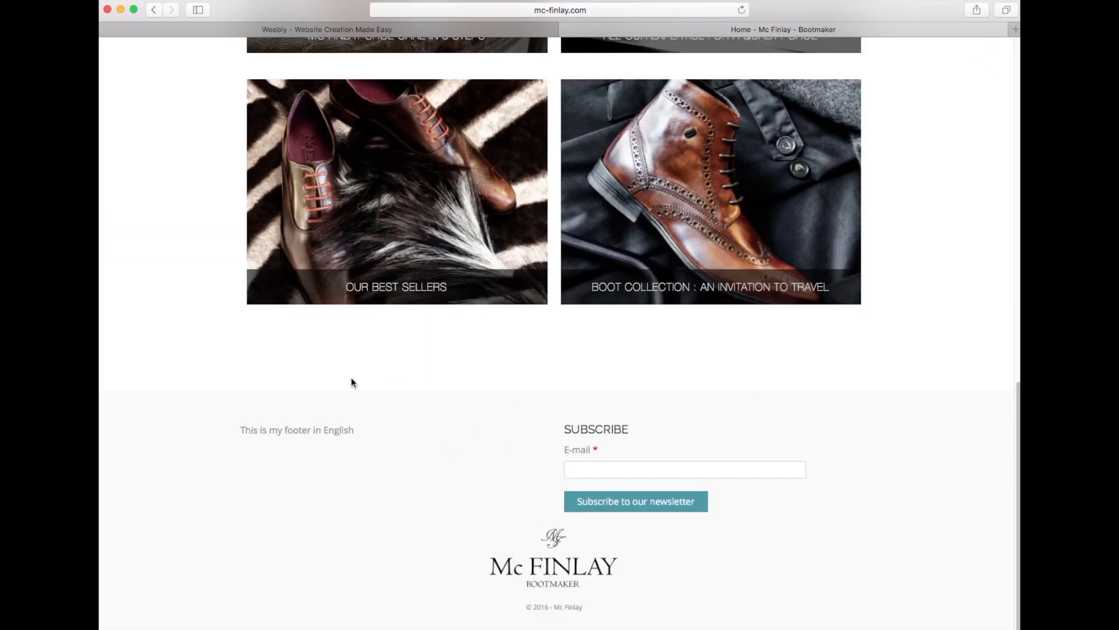